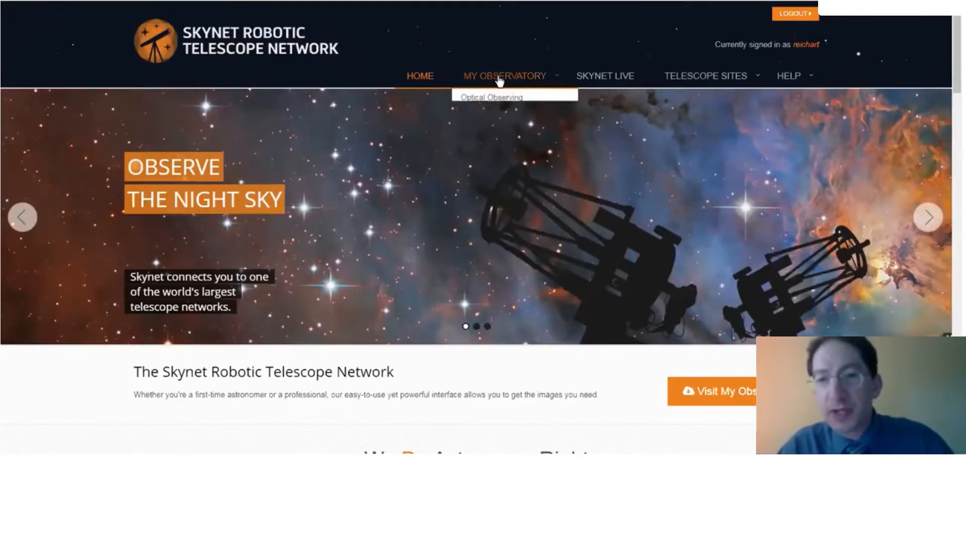
Go to the Radio Observing page from the My Observatory menu
left_click(505, 76)
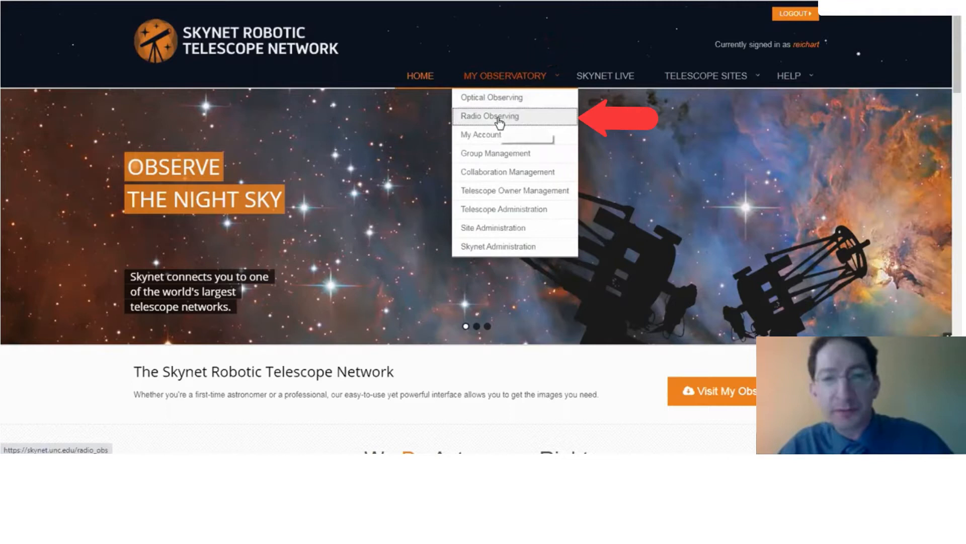
left_click(491, 116)
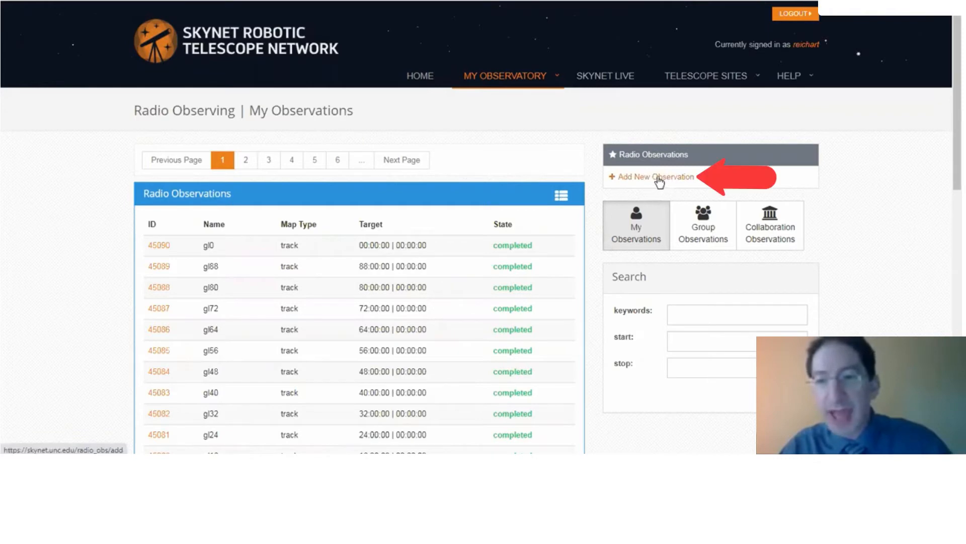
Add a new radio observation and scroll down to the target coordinate fields
left_click(657, 177)
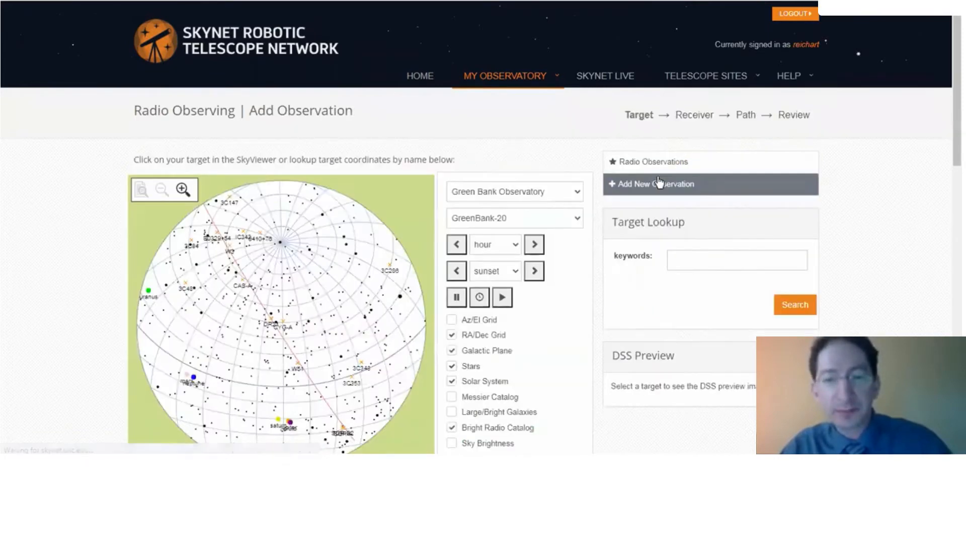
scroll("down", 3)
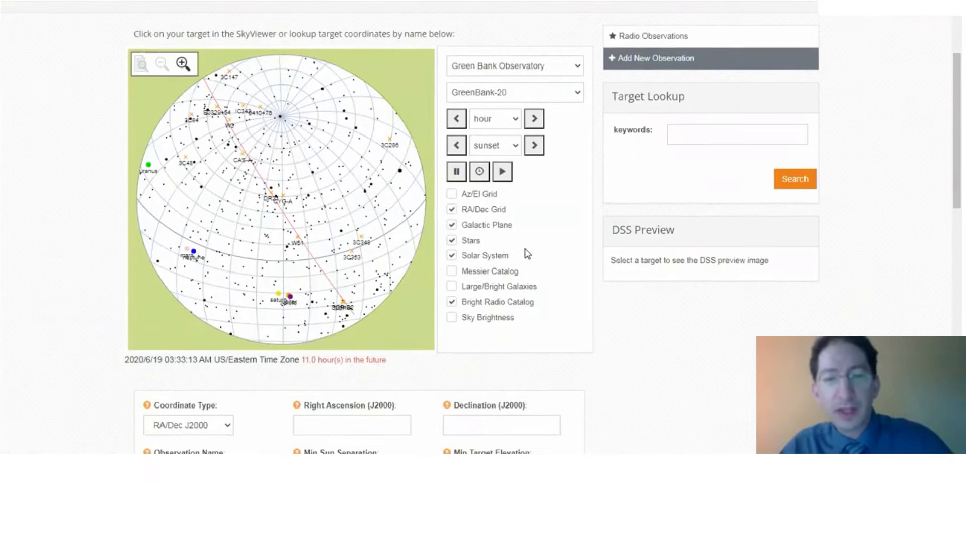
mouse_move(523, 249)
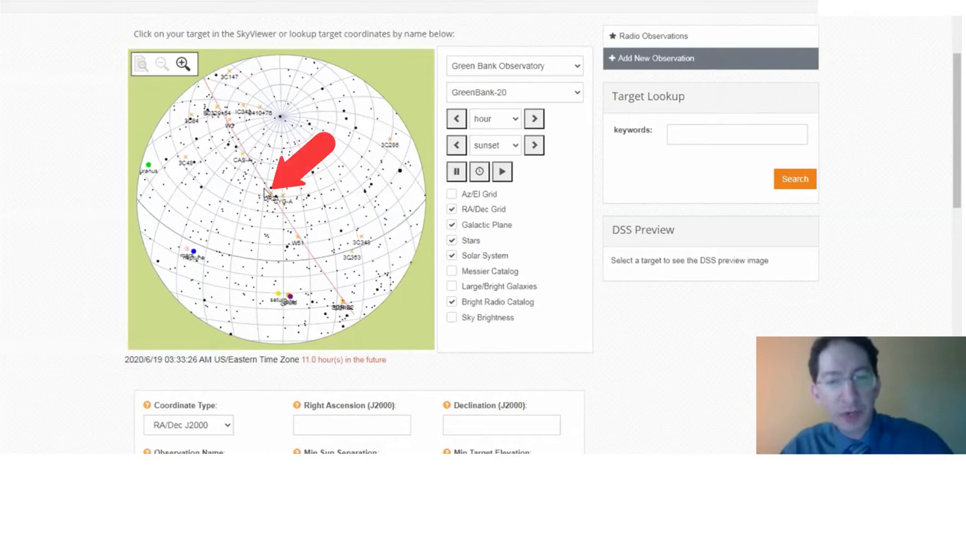
scroll("down", 3)
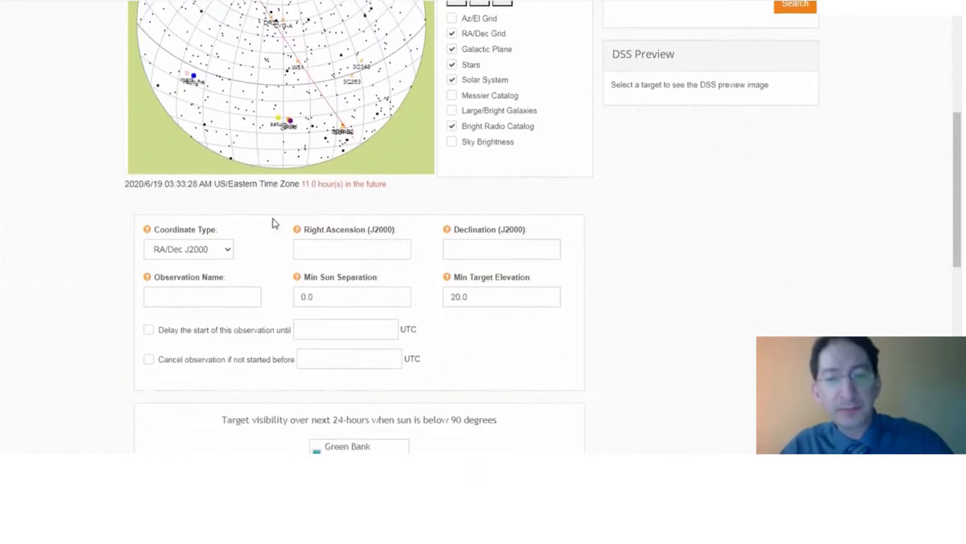
scroll("down", 3)
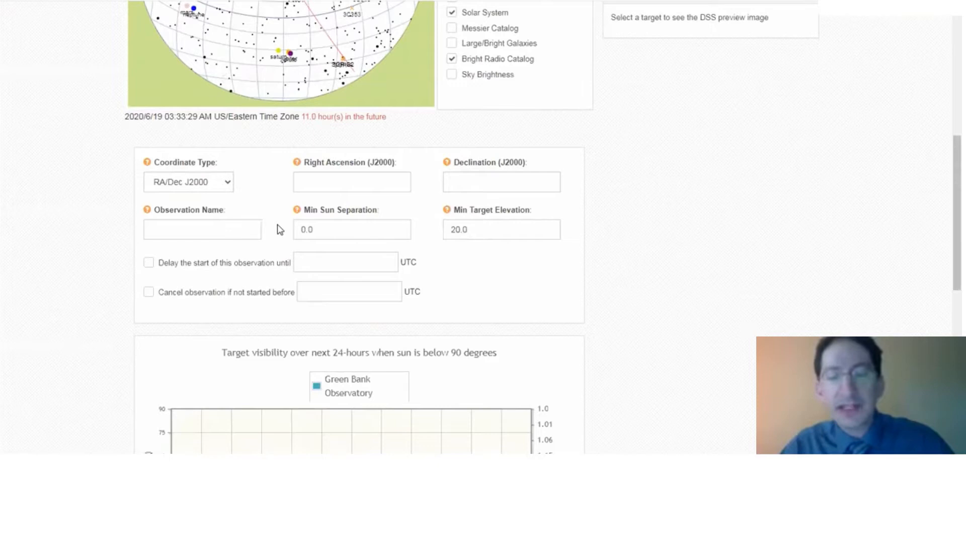
mouse_move(278, 239)
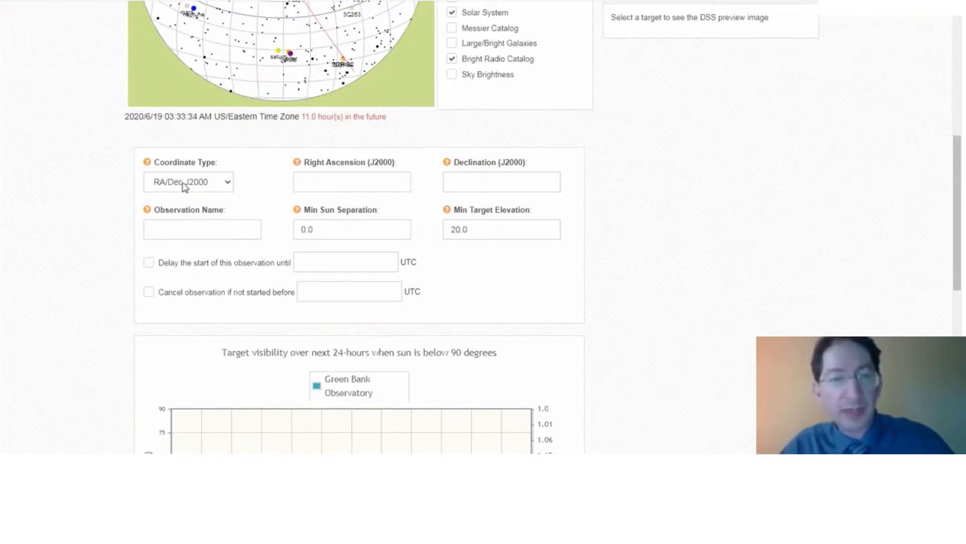
Switch coordinate type to Galactic Lng/Lat, keeping longitude and latitude at 0
left_click(188, 182)
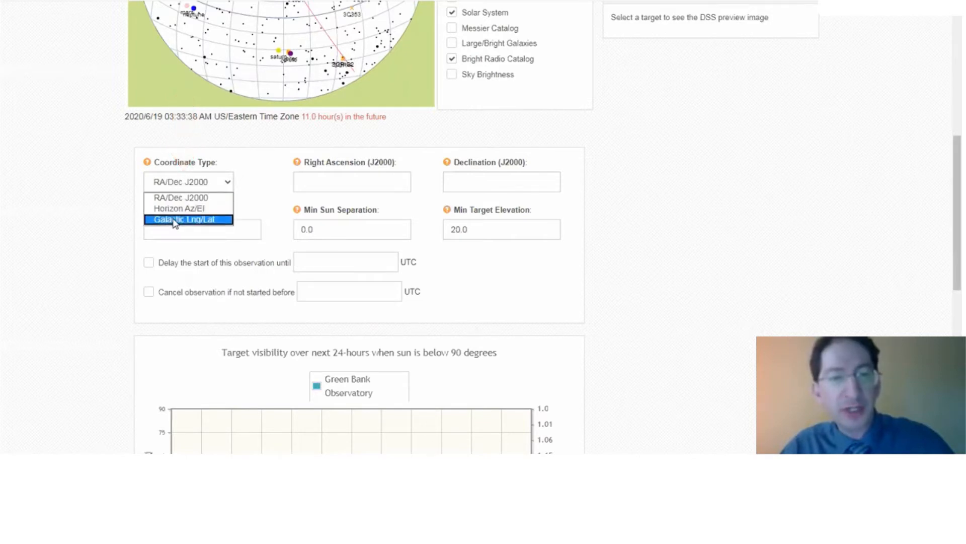
left_click(188, 219)
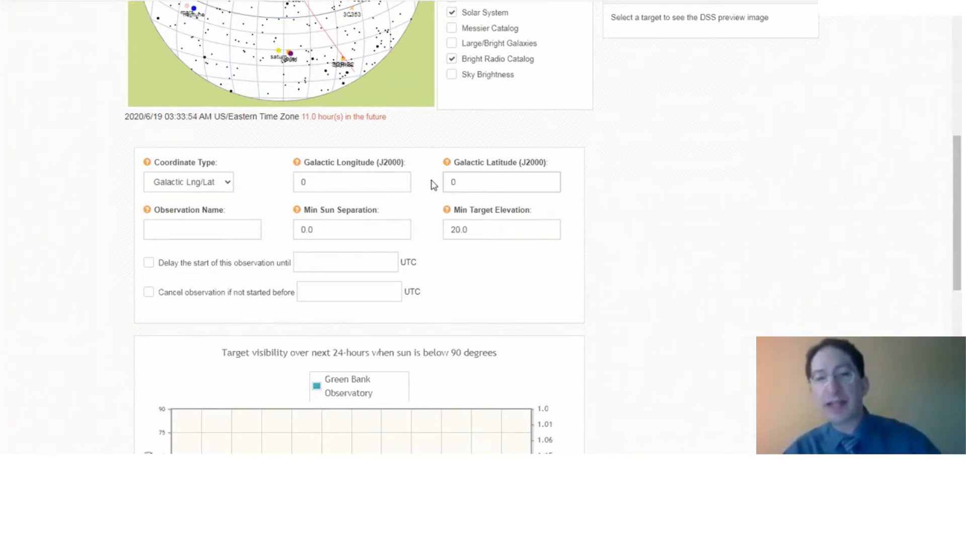
left_click(501, 182)
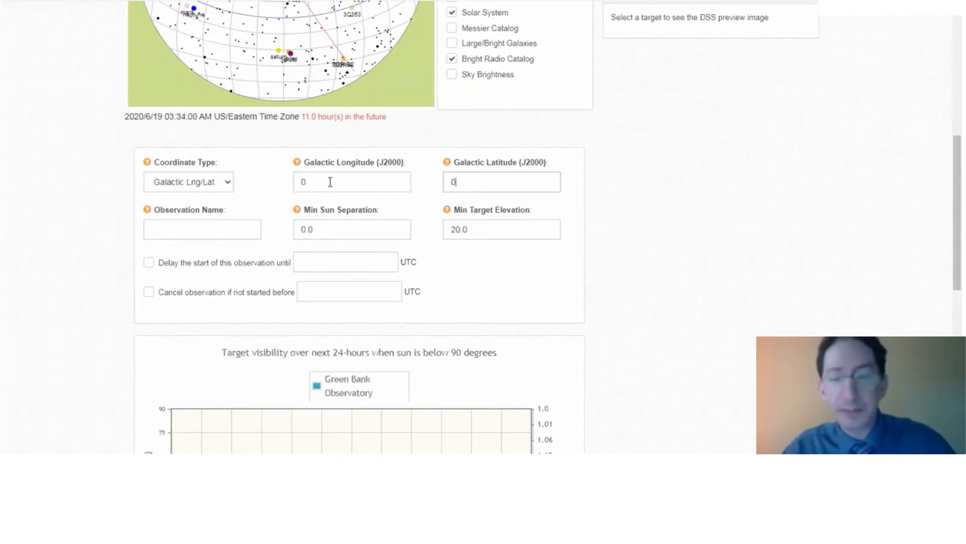
left_click(202, 229)
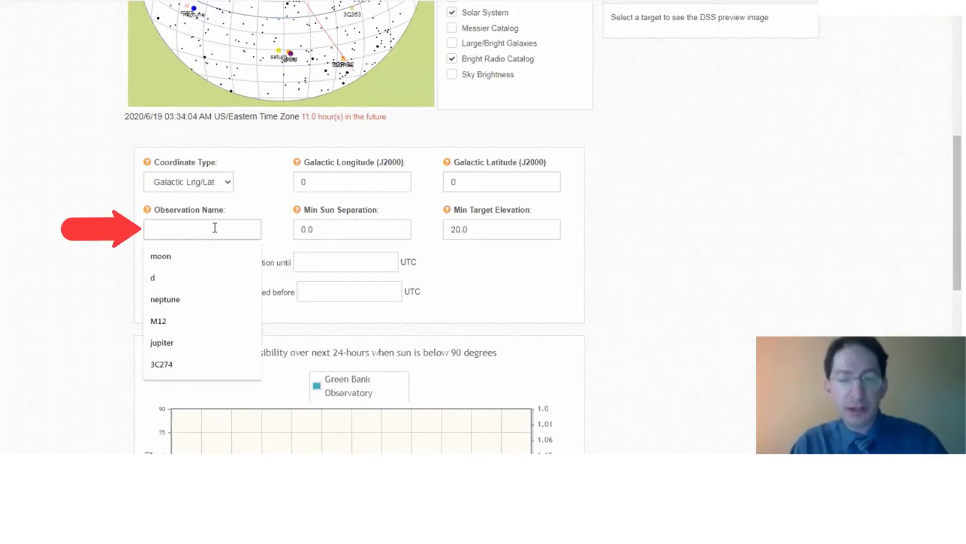
Name the observation gl0 and set Min Target Elevation to 15
type("gl")
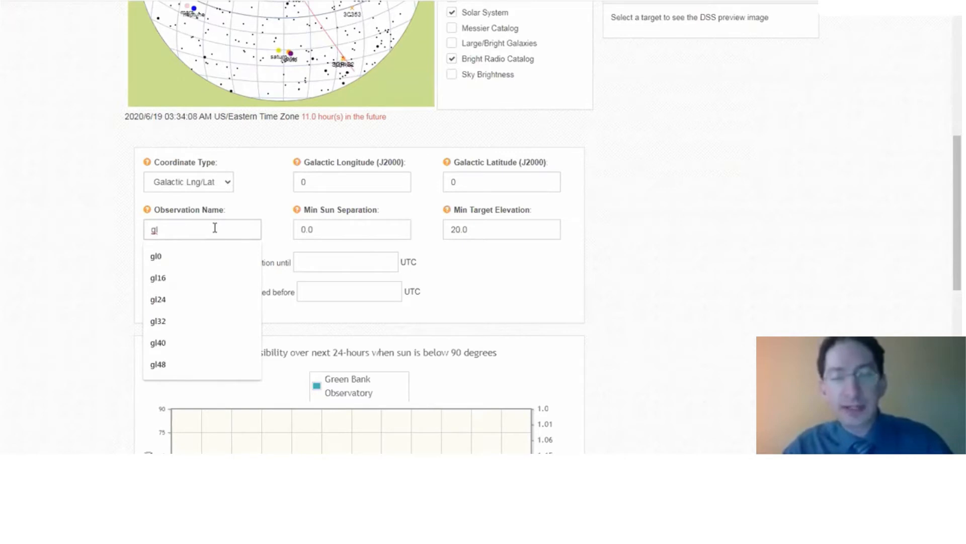
left_click(156, 256)
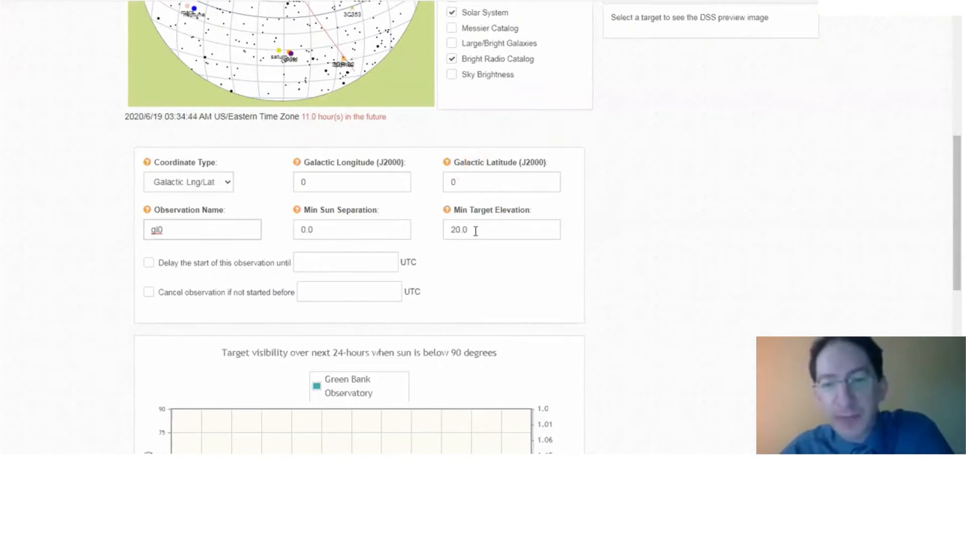
type("15")
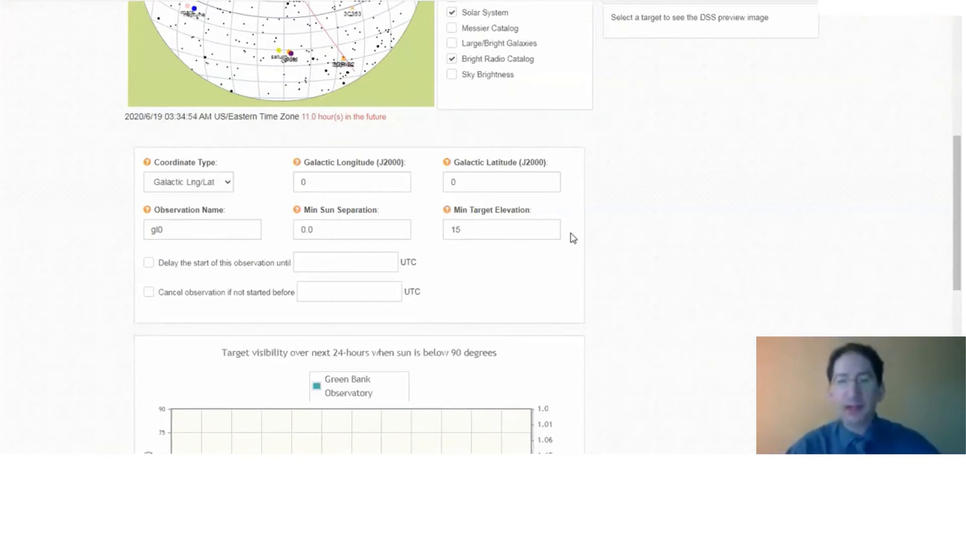
Scroll past the visibility chart and save the gl0 target step
scroll("down", 3)
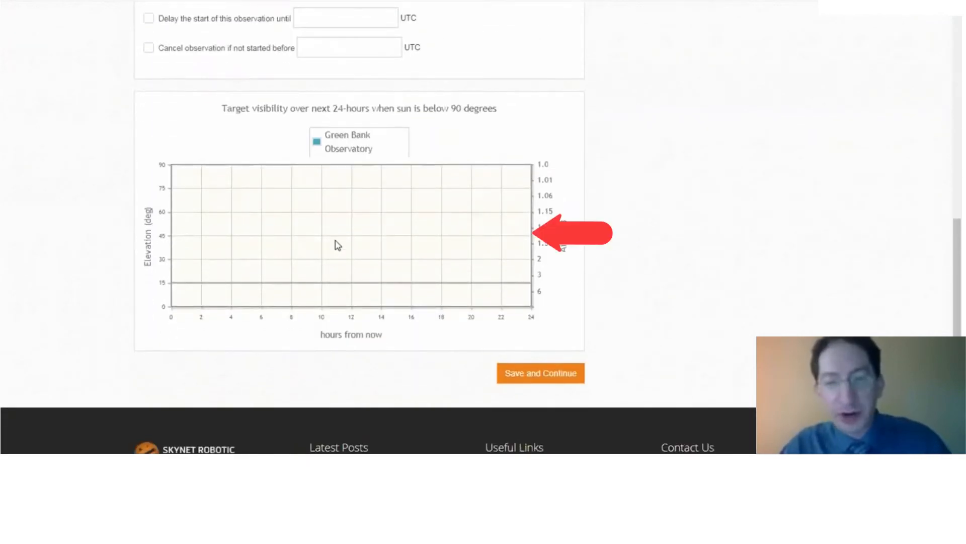
scroll("up", 3)
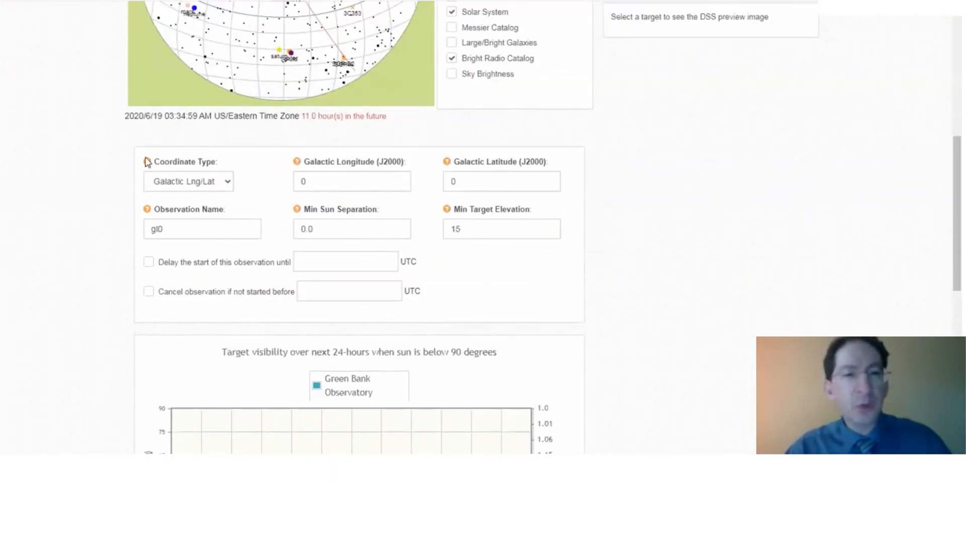
scroll("down", 3)
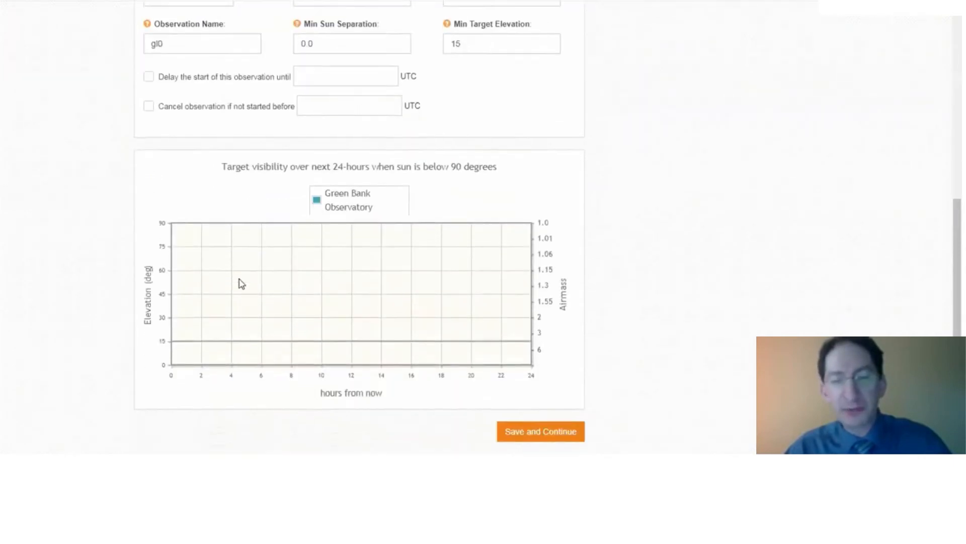
mouse_move(351, 276)
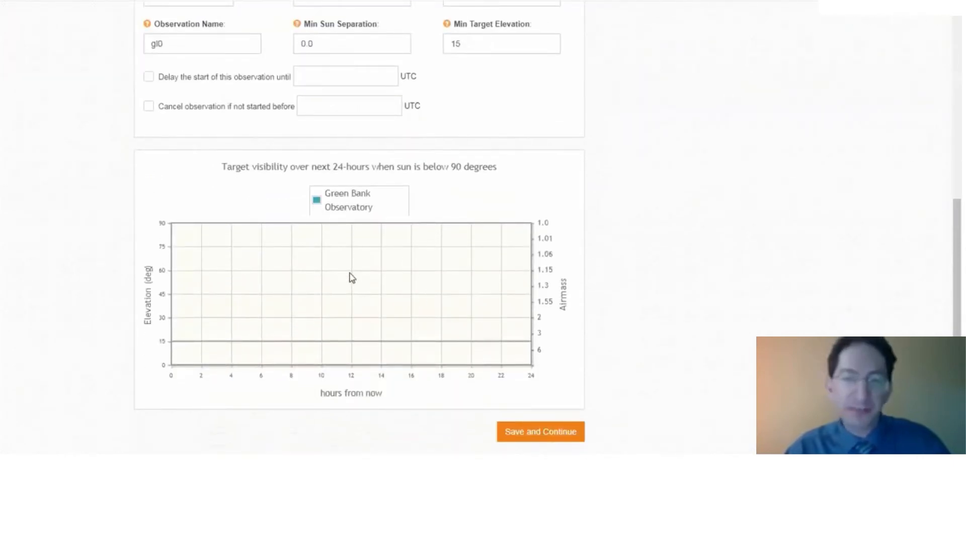
scroll("down", 3)
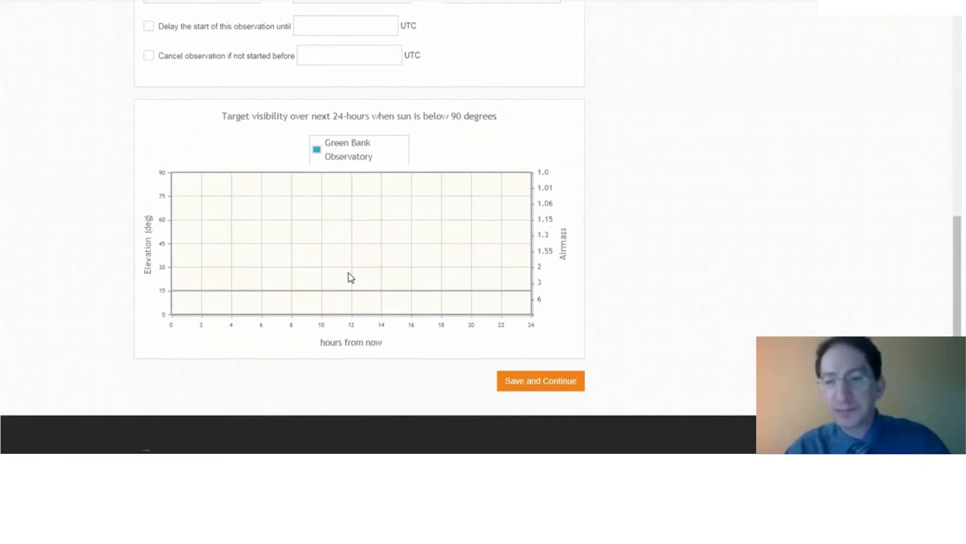
scroll("down", 3)
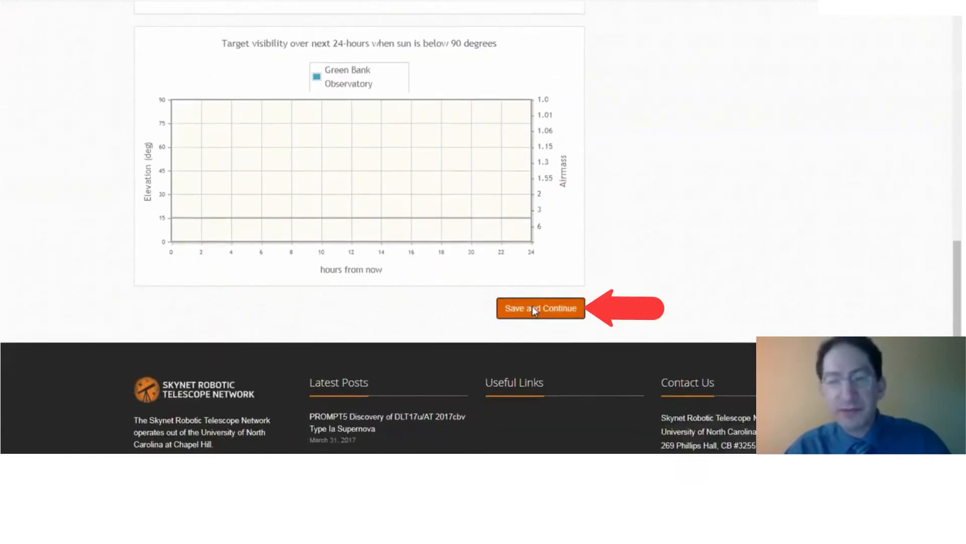
left_click(541, 308)
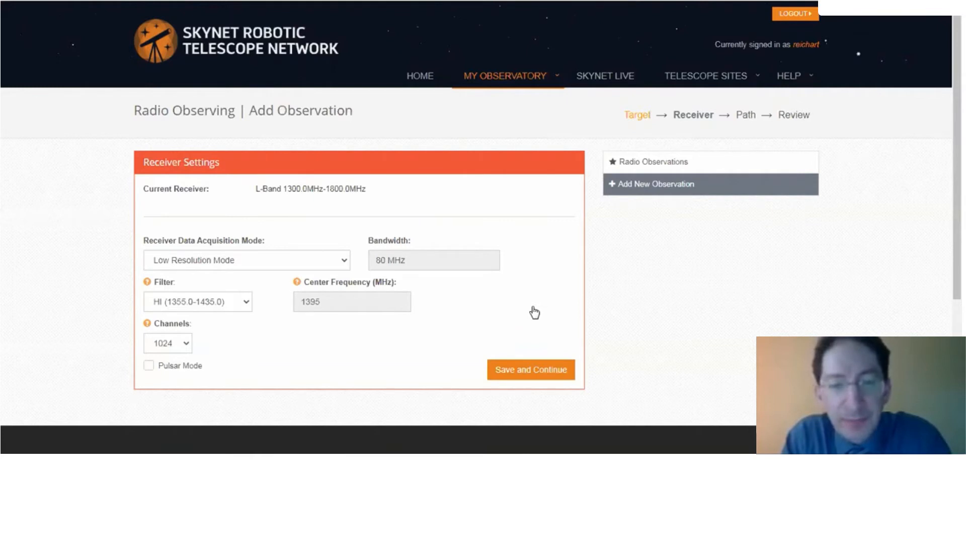
mouse_move(531, 306)
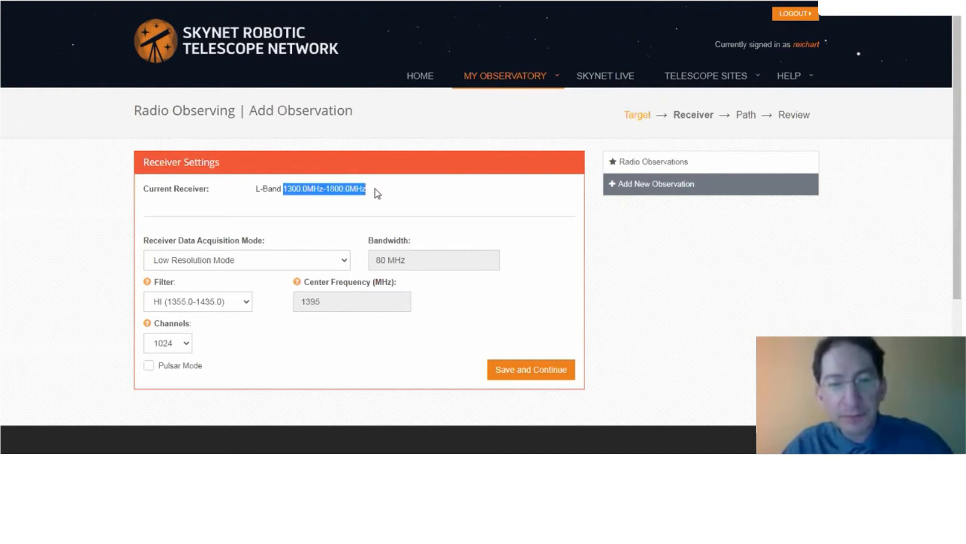
mouse_move(408, 216)
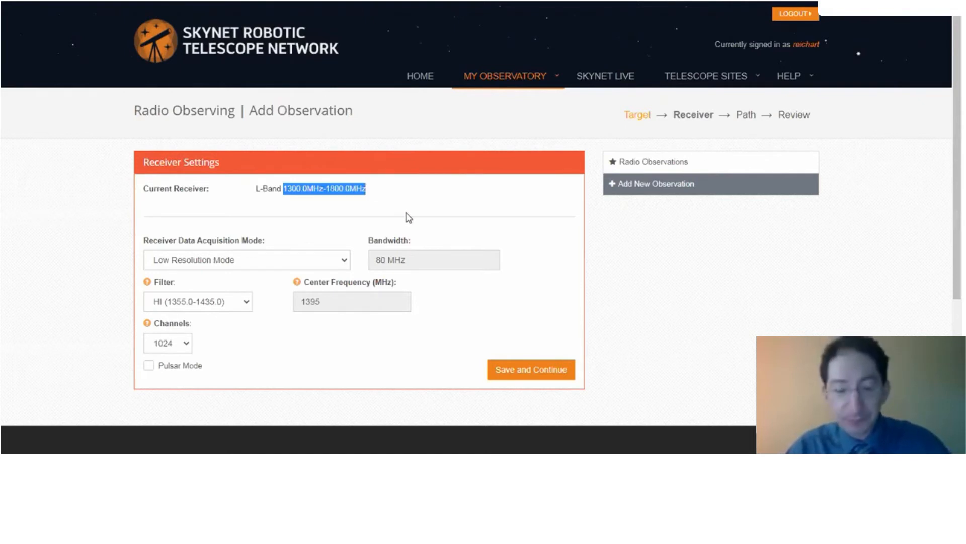
mouse_move(279, 269)
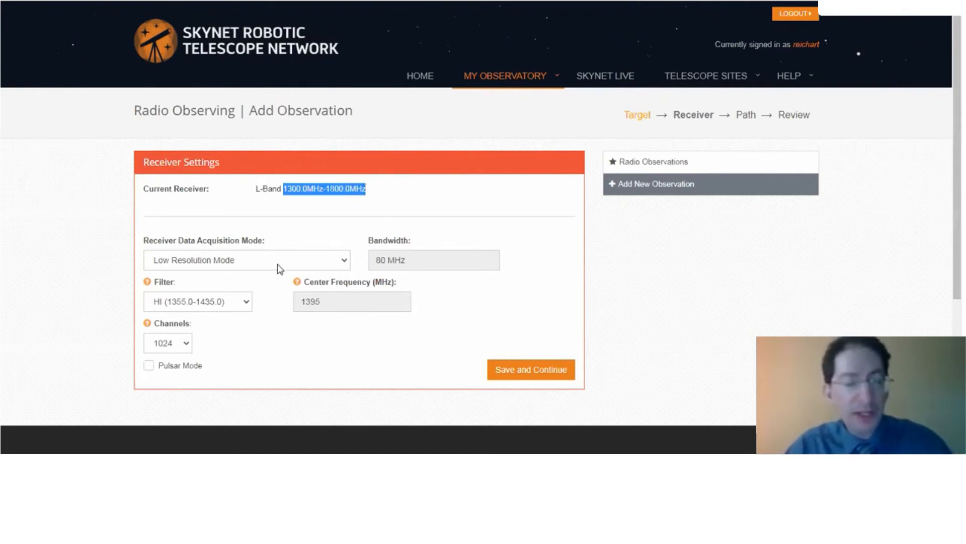
Open the Receiver Data Acquisition Mode dropdown for the L-Band receiver
left_click(247, 260)
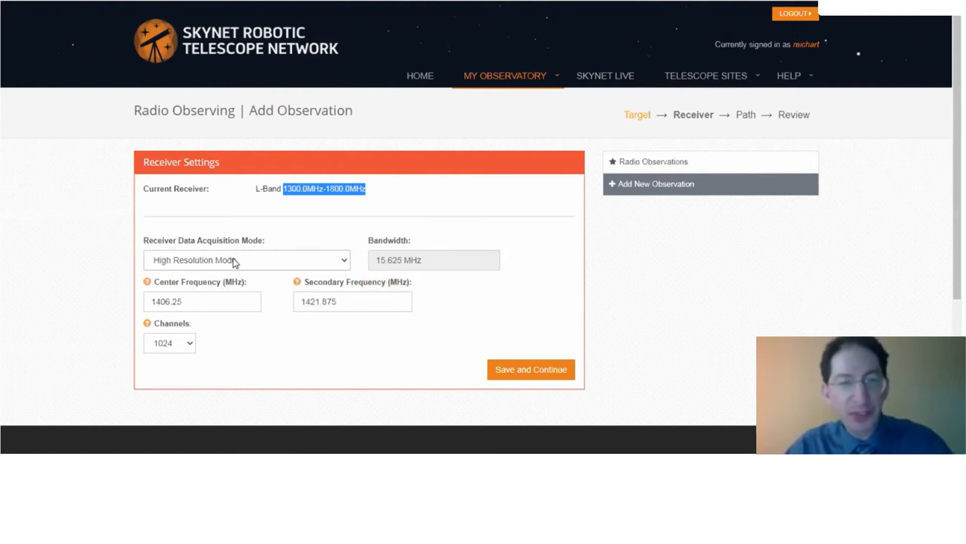
Choose High Resolution Mode, leaving 1406.25 MHz centre frequency and 1024 channels
left_click(247, 260)
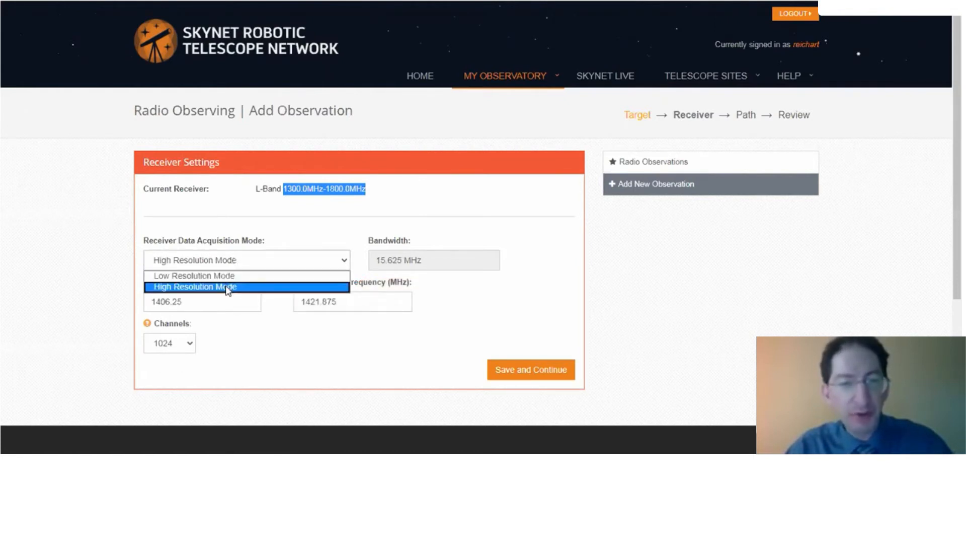
left_click(214, 287)
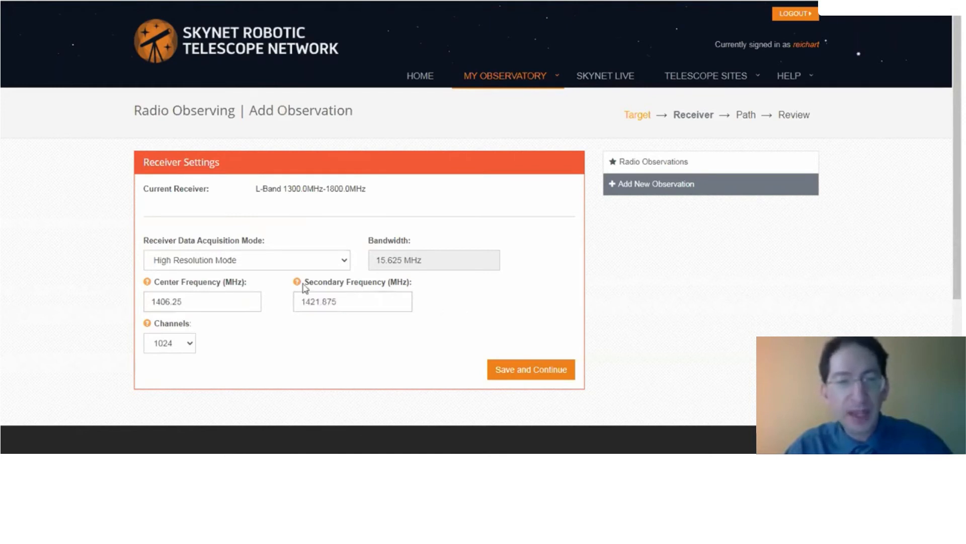
left_click(246, 260)
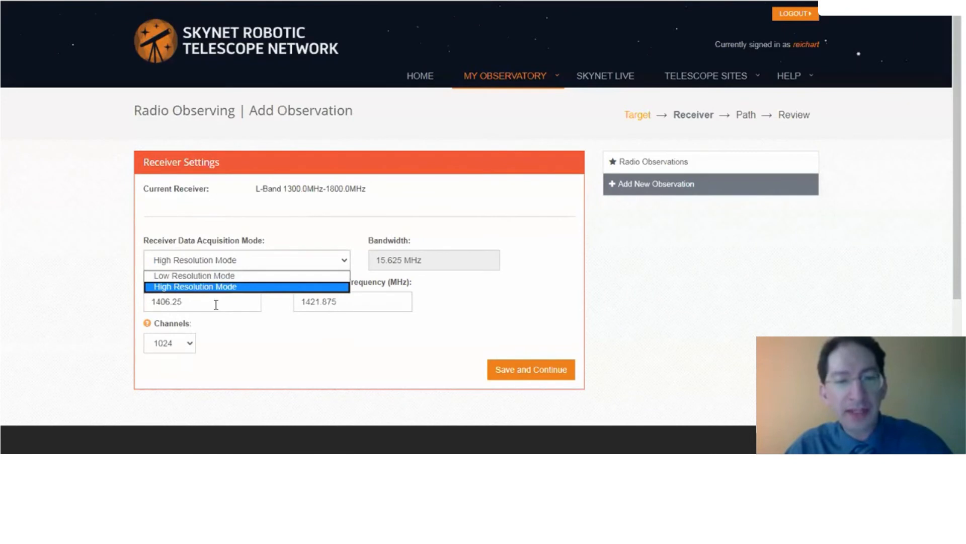
left_click(195, 286)
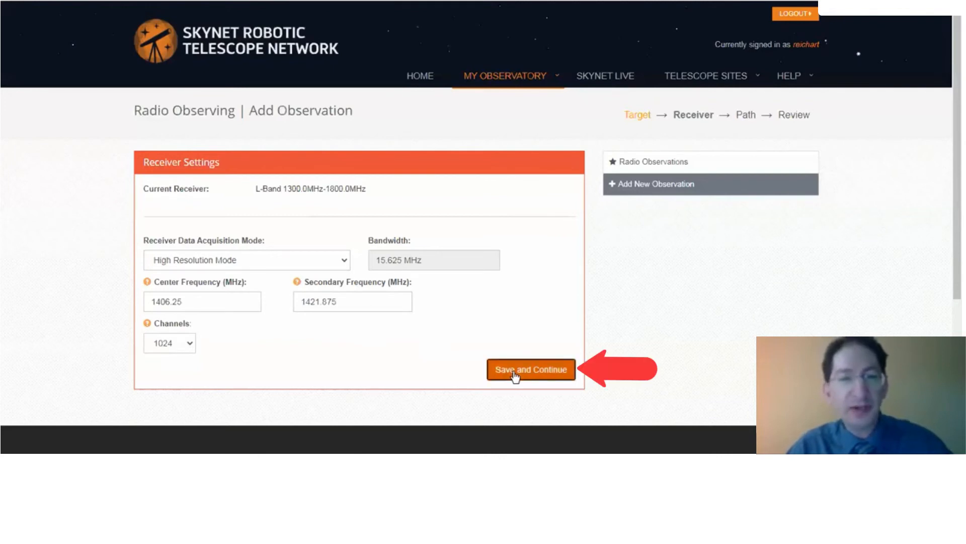
Save receiver settings and give the Track path a 1-second duration
left_click(531, 369)
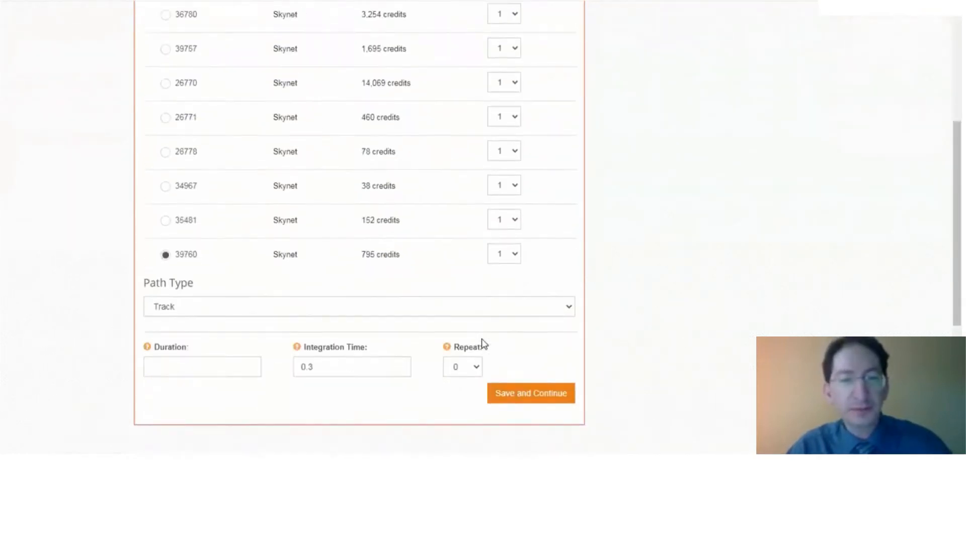
scroll("down", 3)
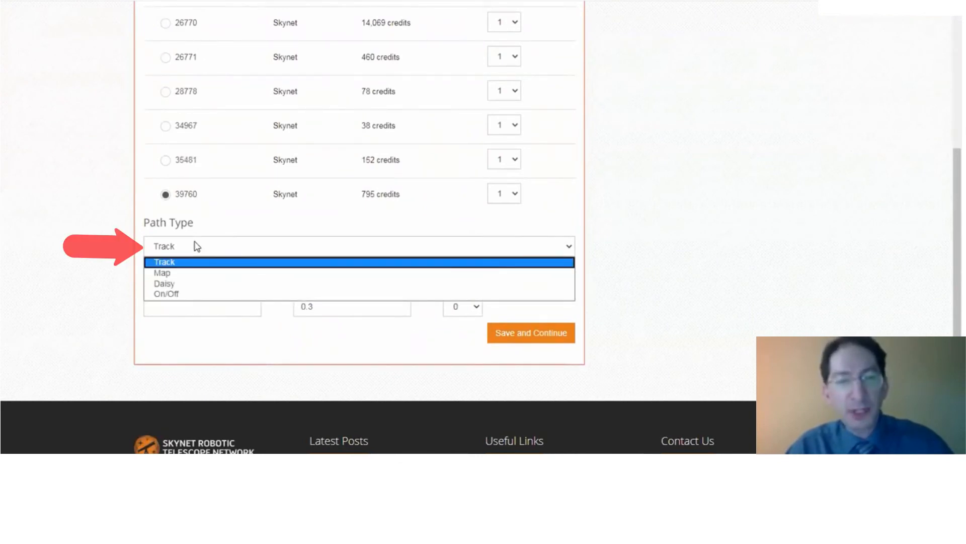
mouse_move(188, 291)
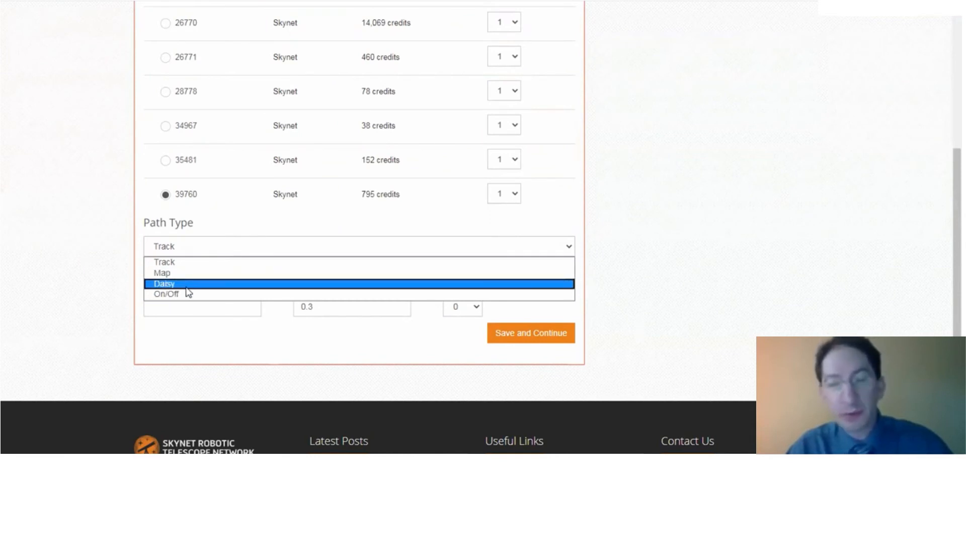
mouse_move(194, 278)
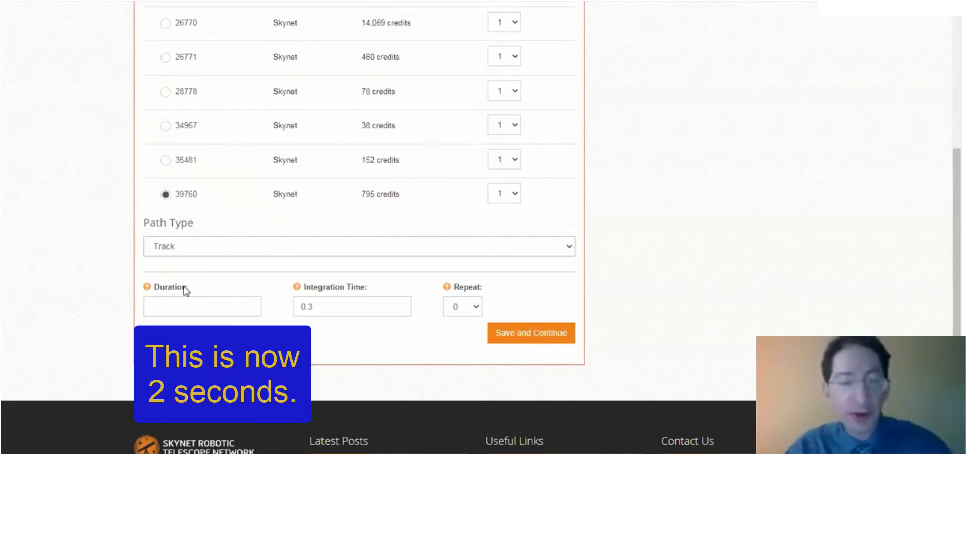
type("1")
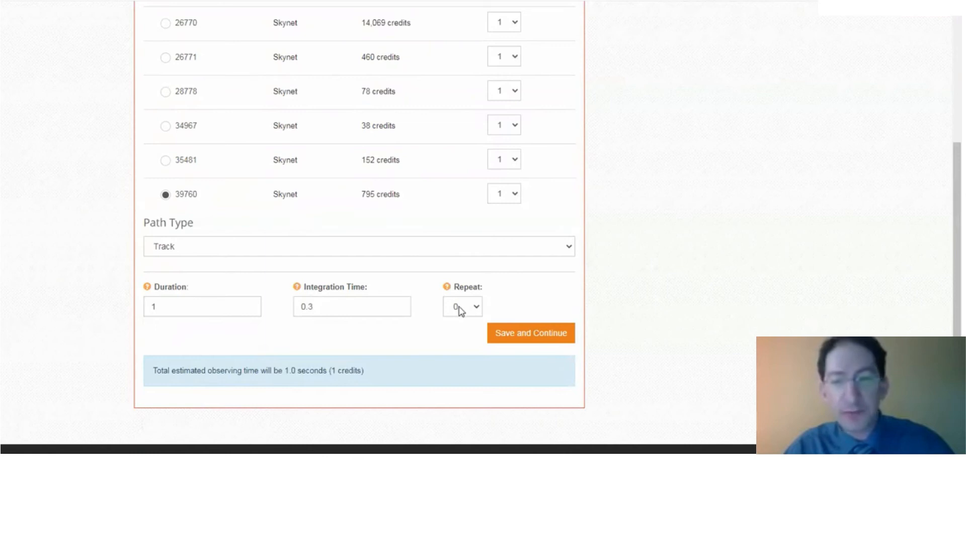
Save the path and submit the gl0 observation for 1 credit
left_click(531, 333)
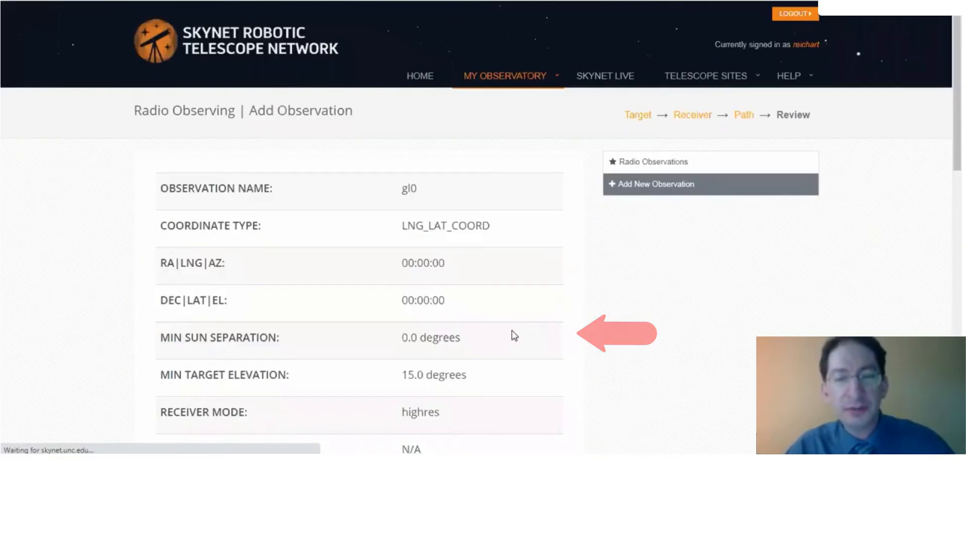
scroll("down", 3)
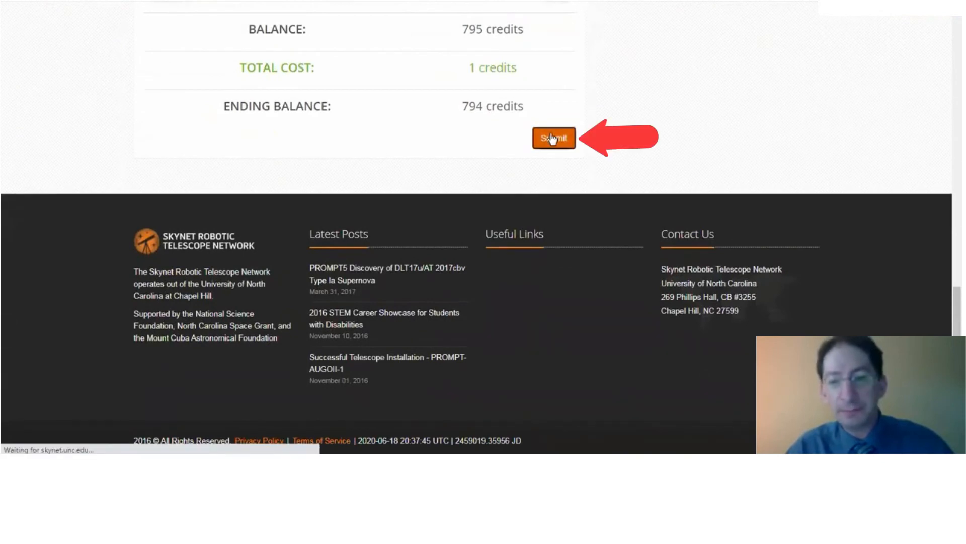
left_click(553, 138)
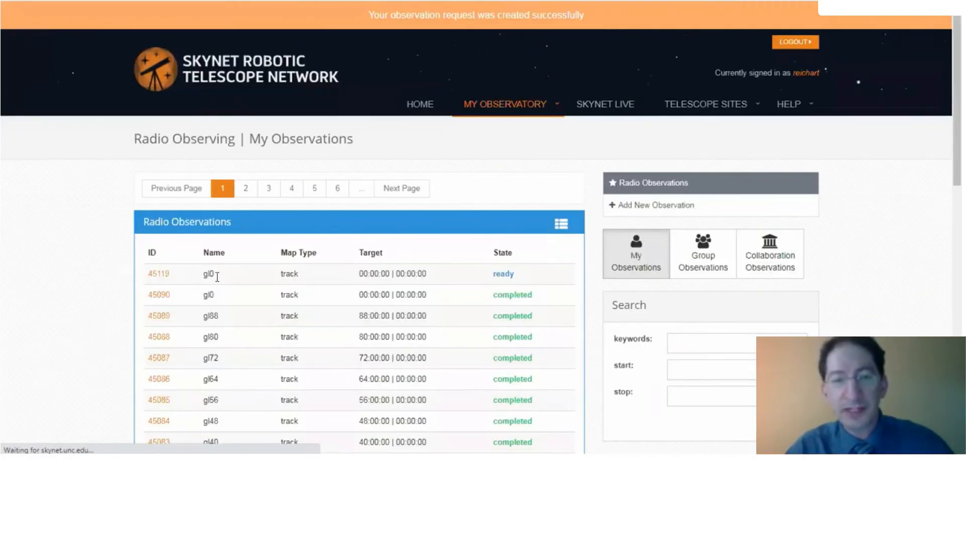
mouse_move(399, 273)
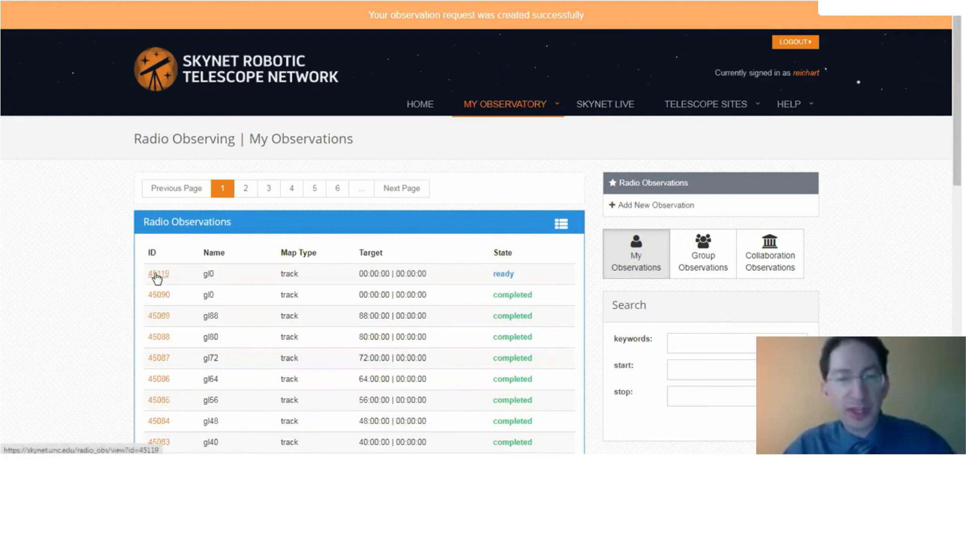
Open observation gl0 (ID 45119) and resubmit it as a new observation
left_click(158, 274)
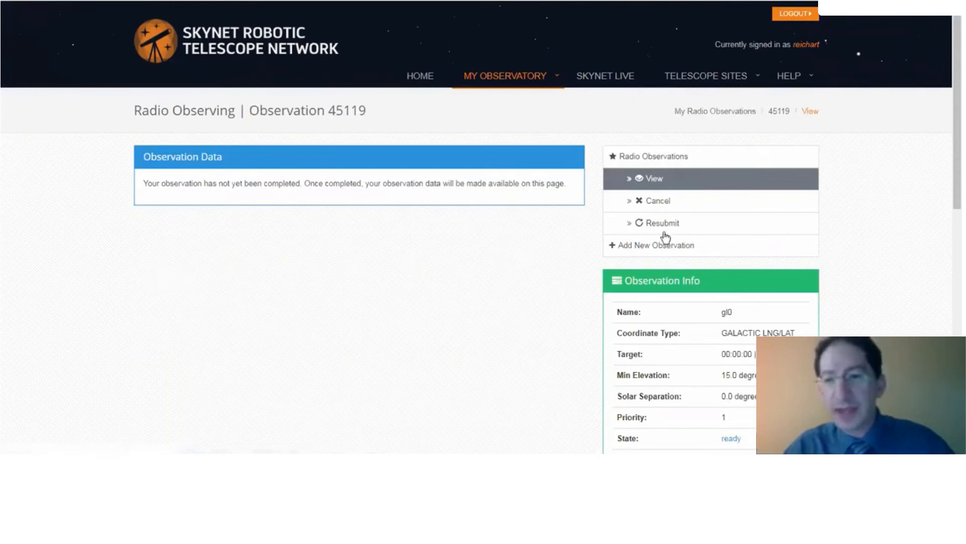
left_click(662, 223)
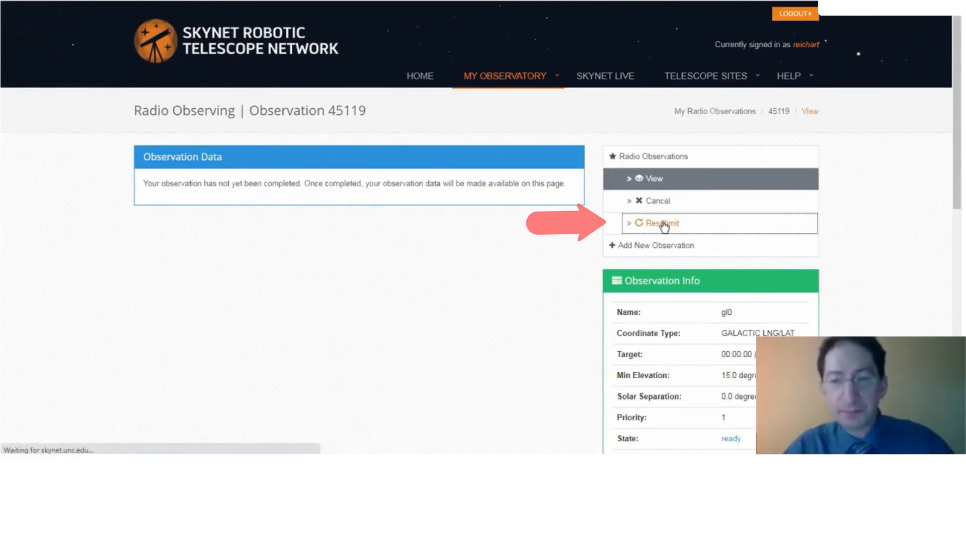
left_click(660, 223)
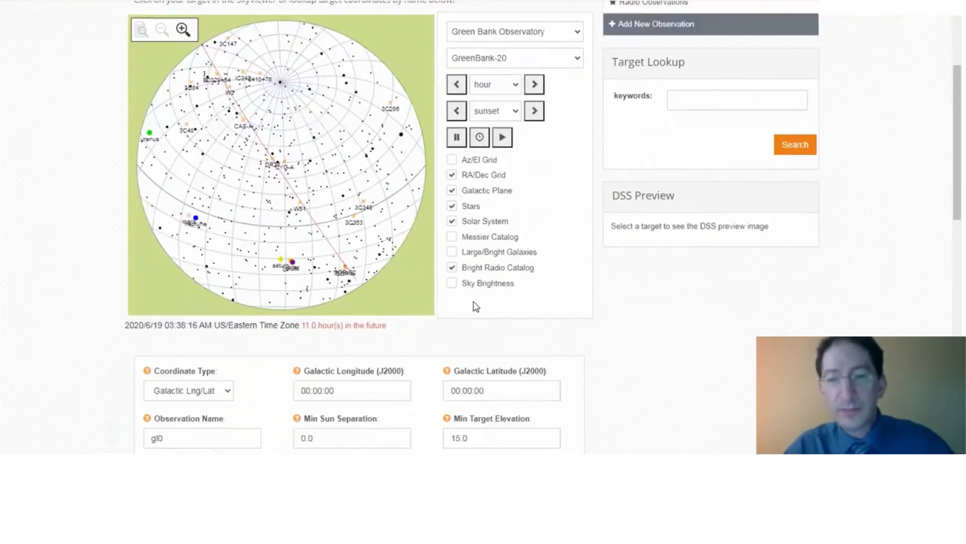
scroll("down", 3)
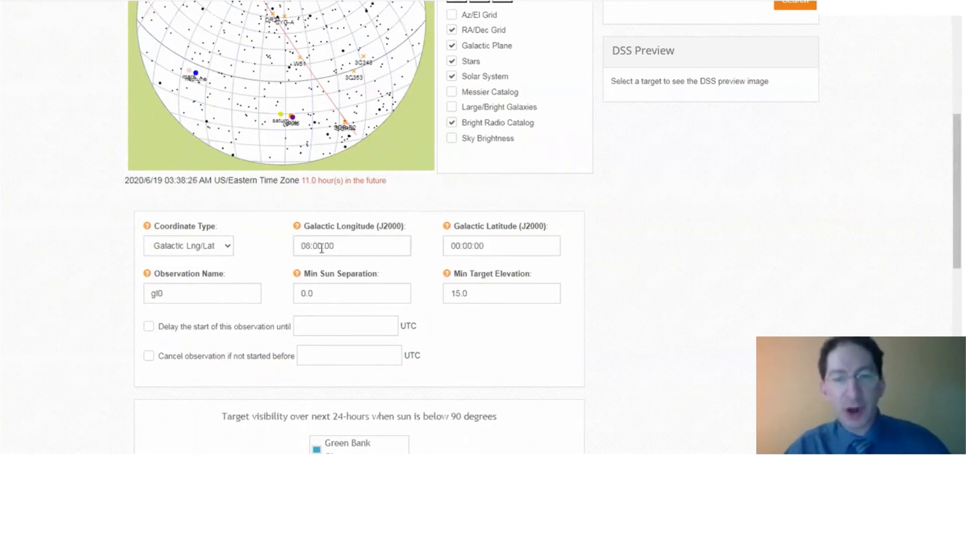
Change the galactic longitude to 8 and rename the copy gl8
triple_click(352, 246)
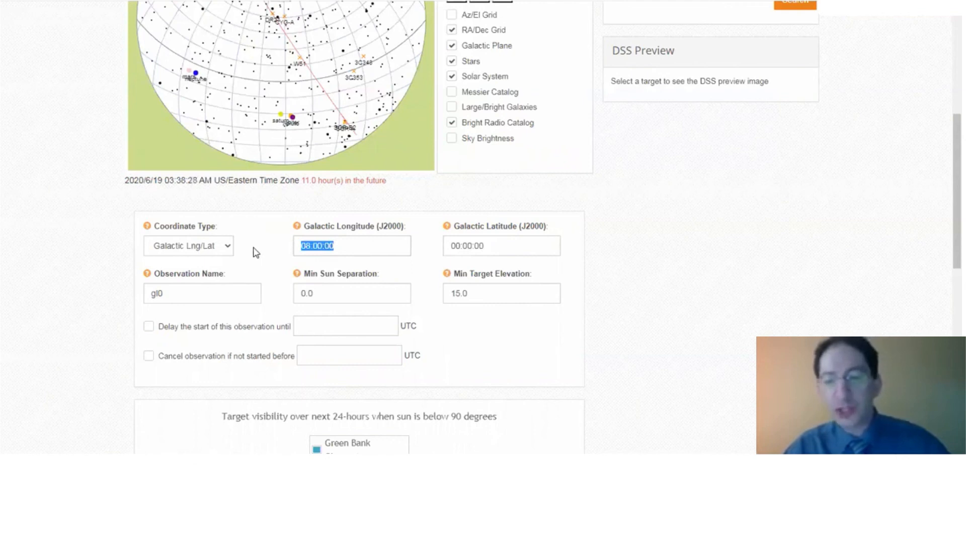
type("8.0")
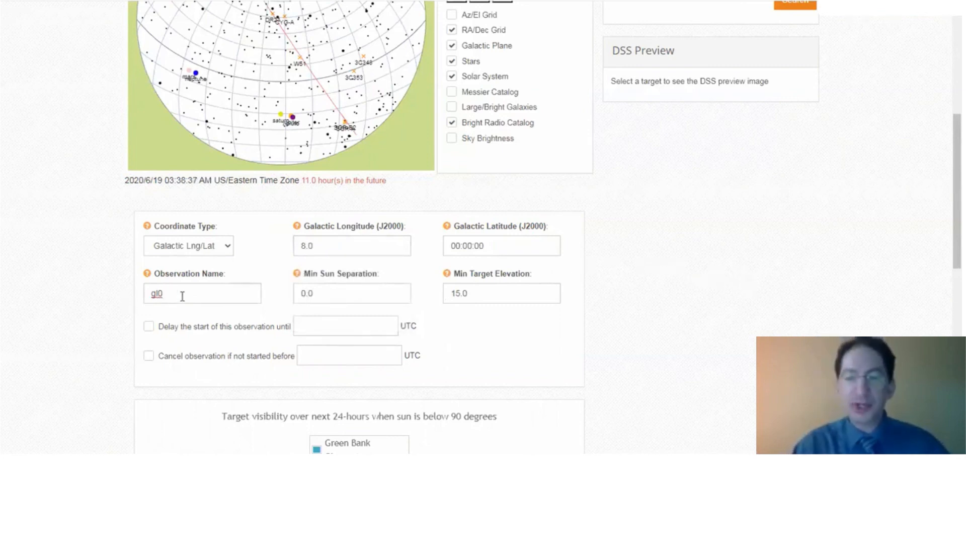
type("8")
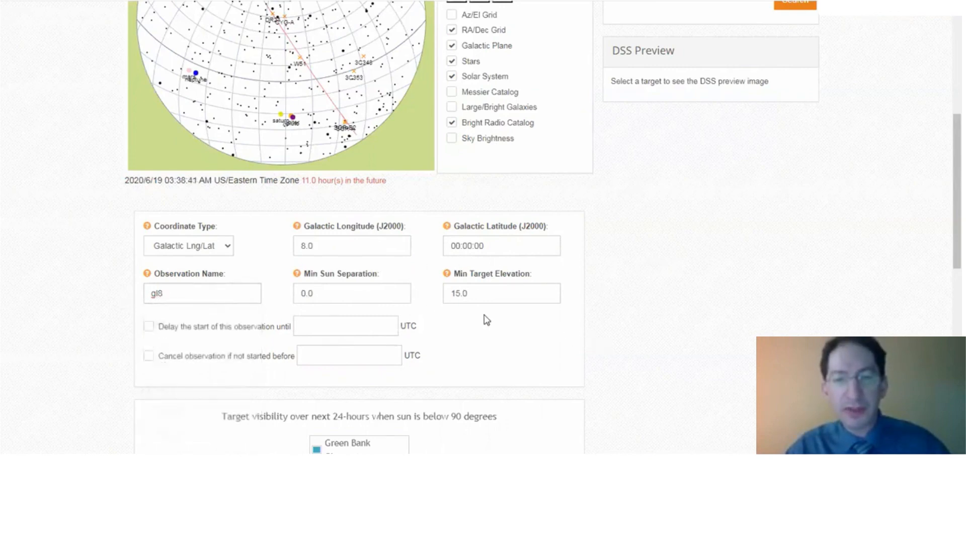
scroll("down", 3)
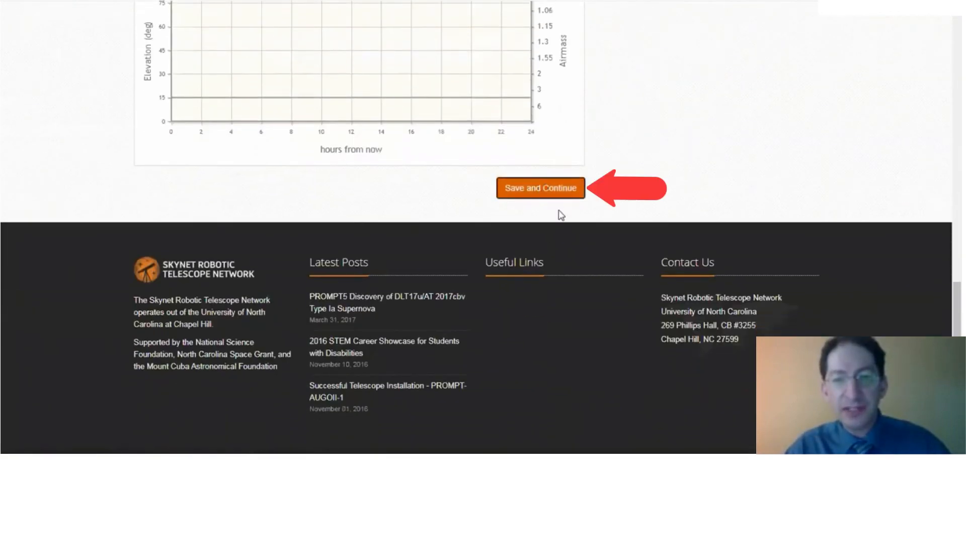
Confirm the gl8 target, receiver and 1-second track path, then submit the observation
left_click(541, 188)
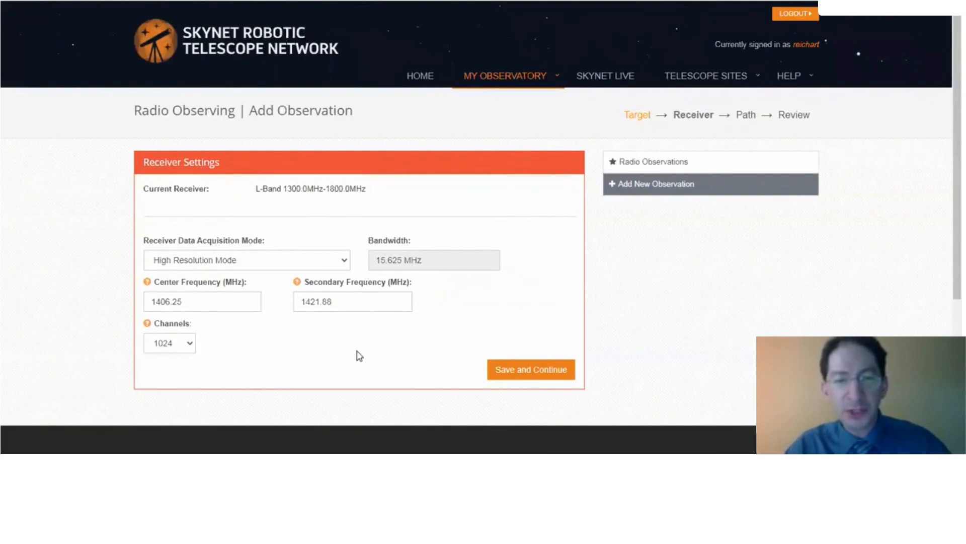
left_click(531, 369)
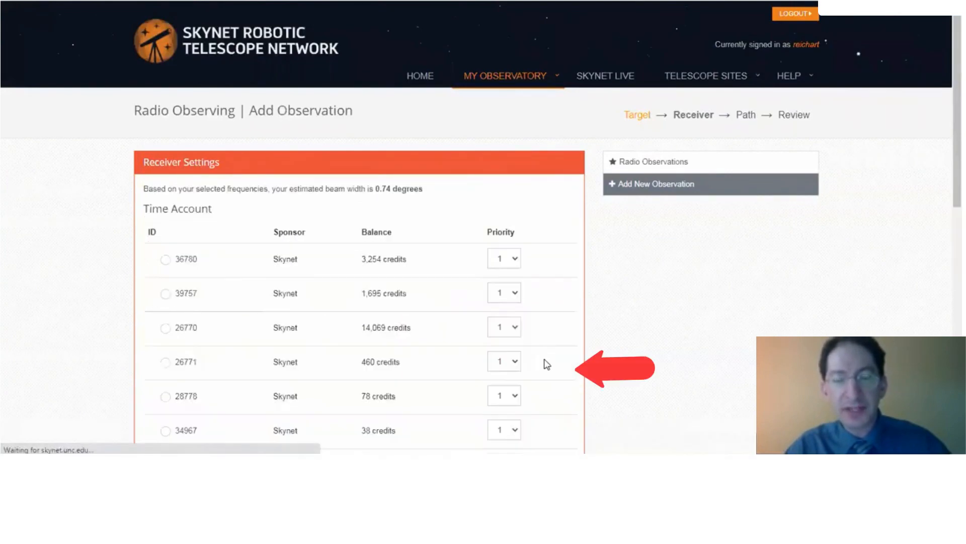
scroll("down", 3)
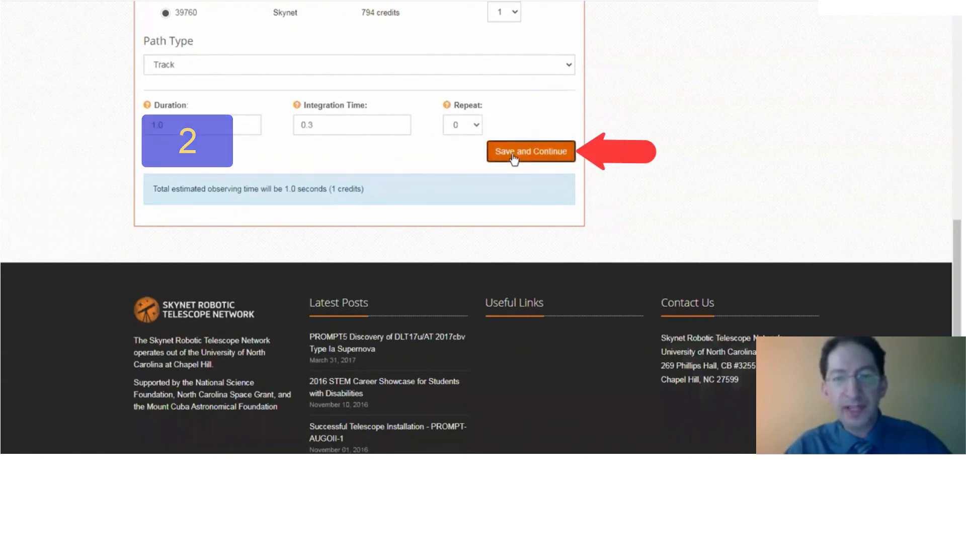
left_click(530, 151)
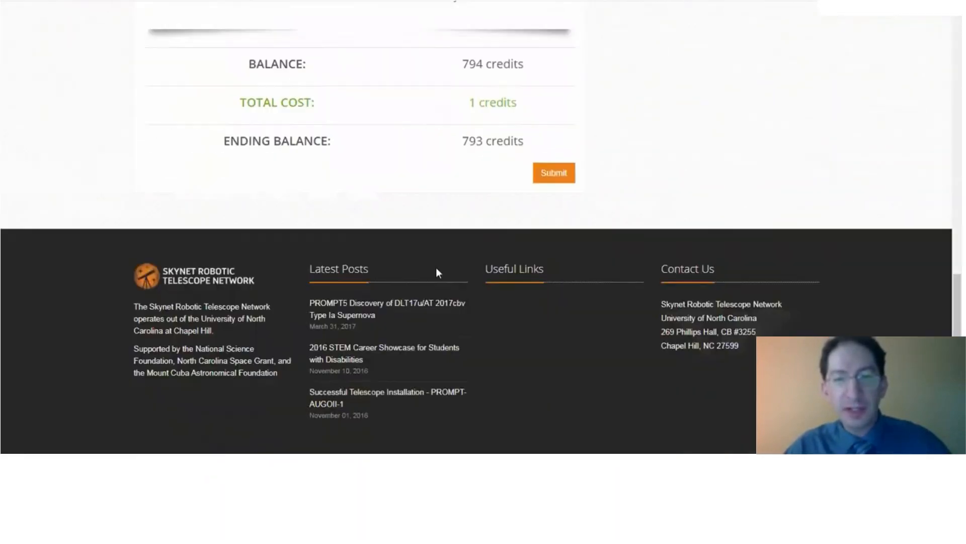
left_click(553, 173)
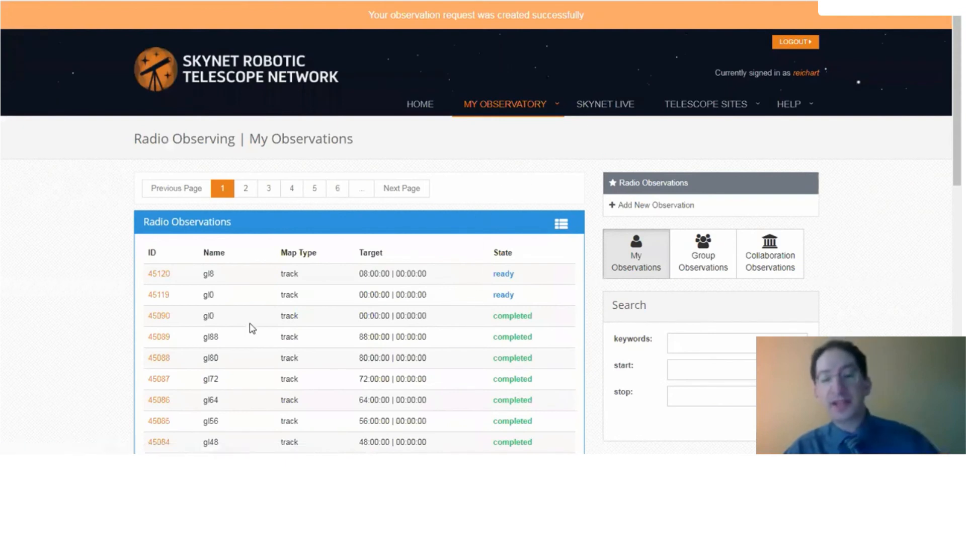
mouse_move(219, 304)
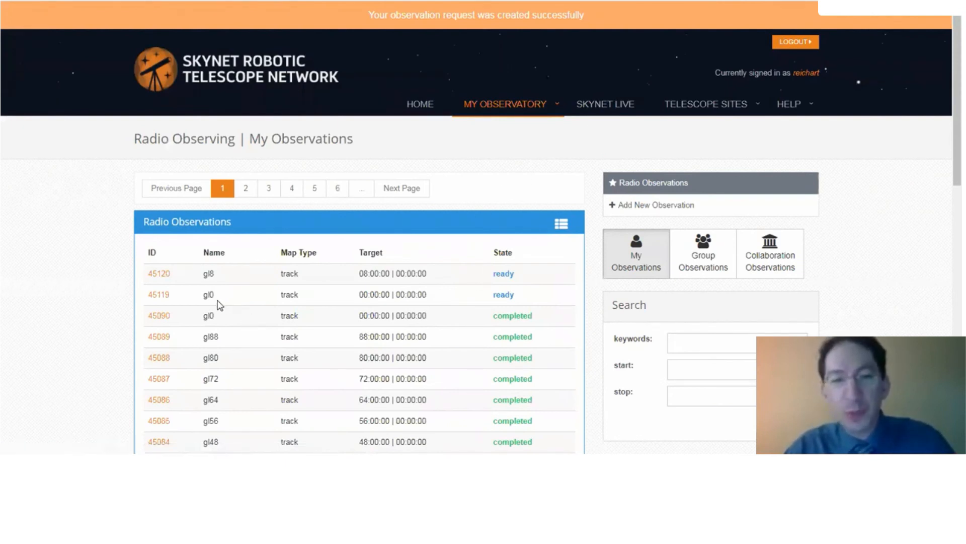